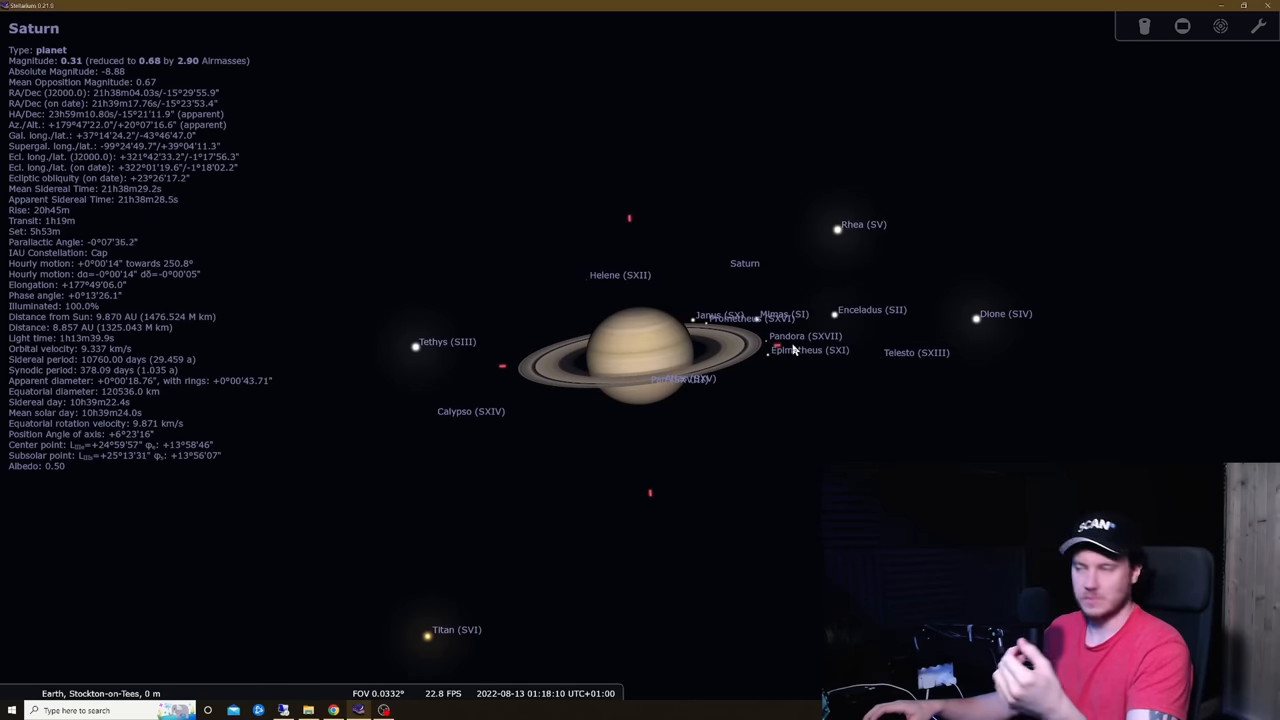
scroll("down", 3)
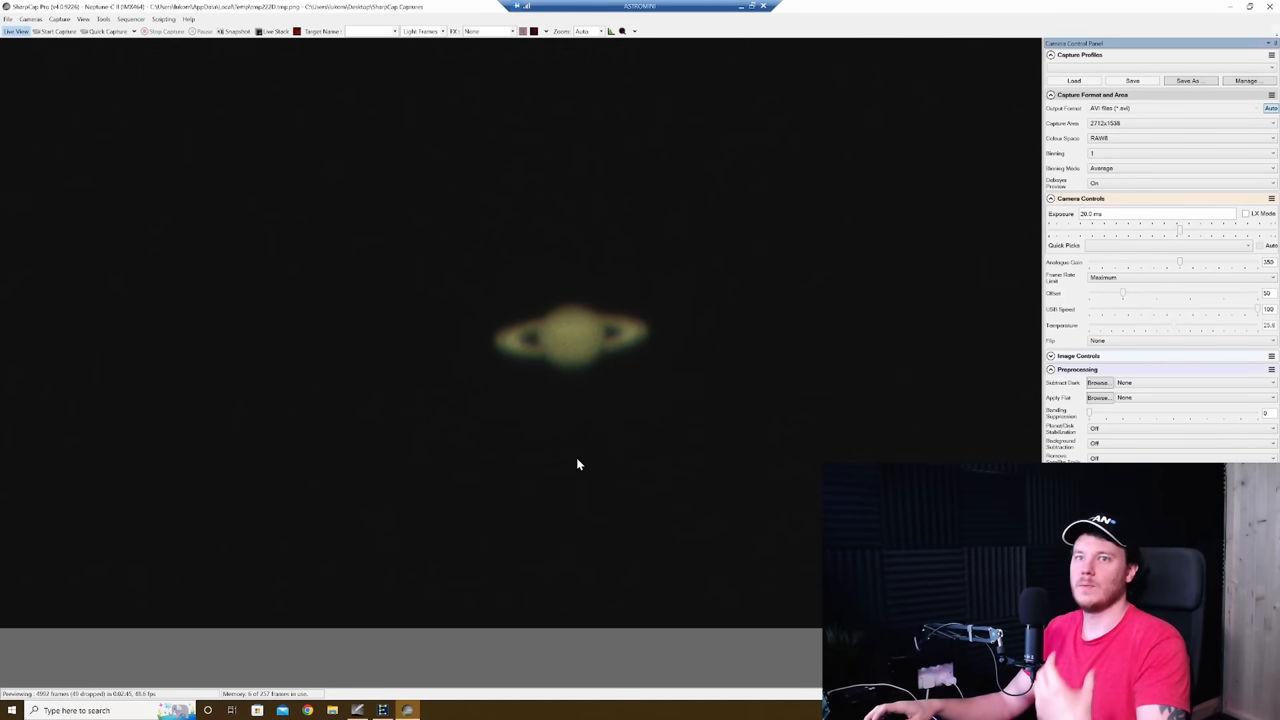
mouse_move(632, 437)
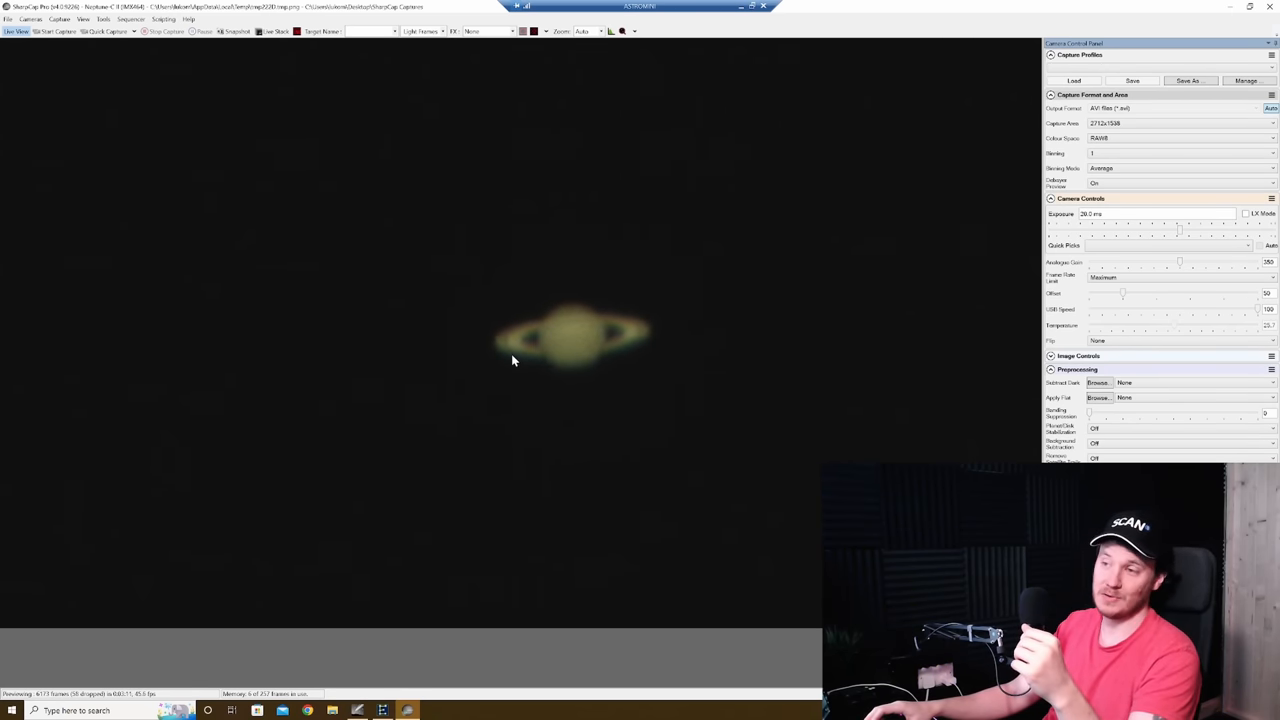
mouse_move(730, 363)
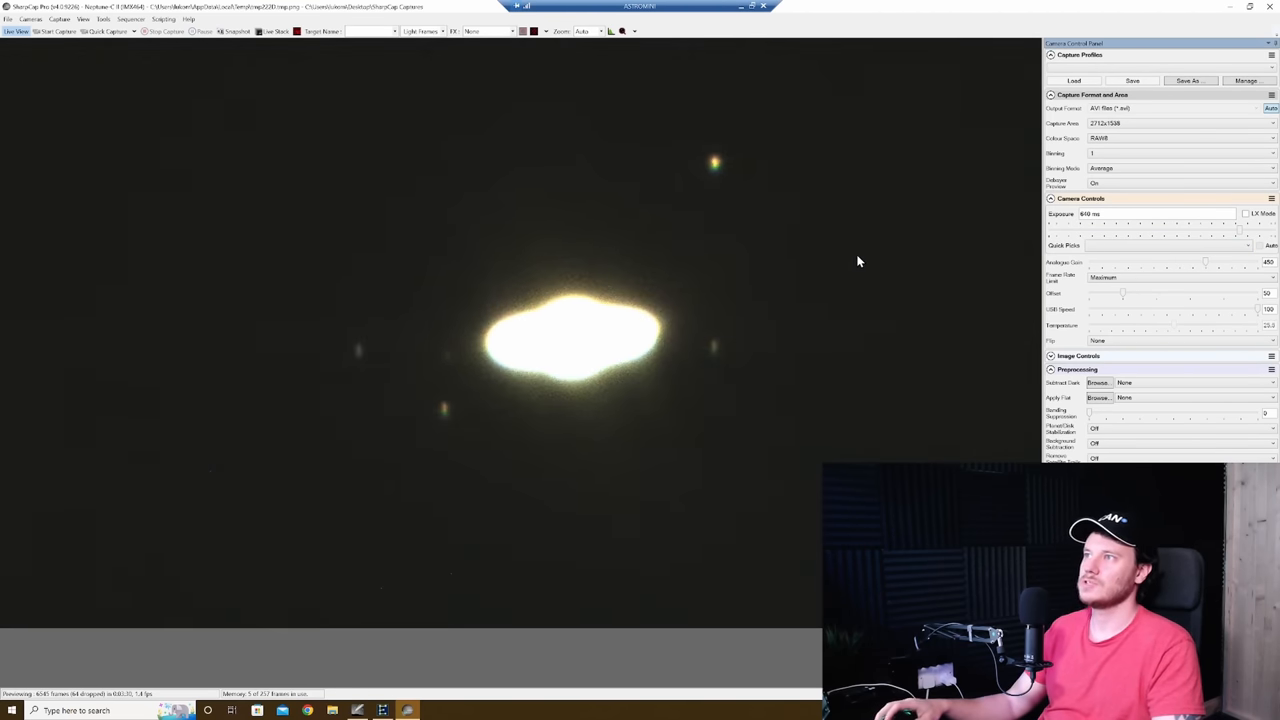
mouse_move(837, 264)
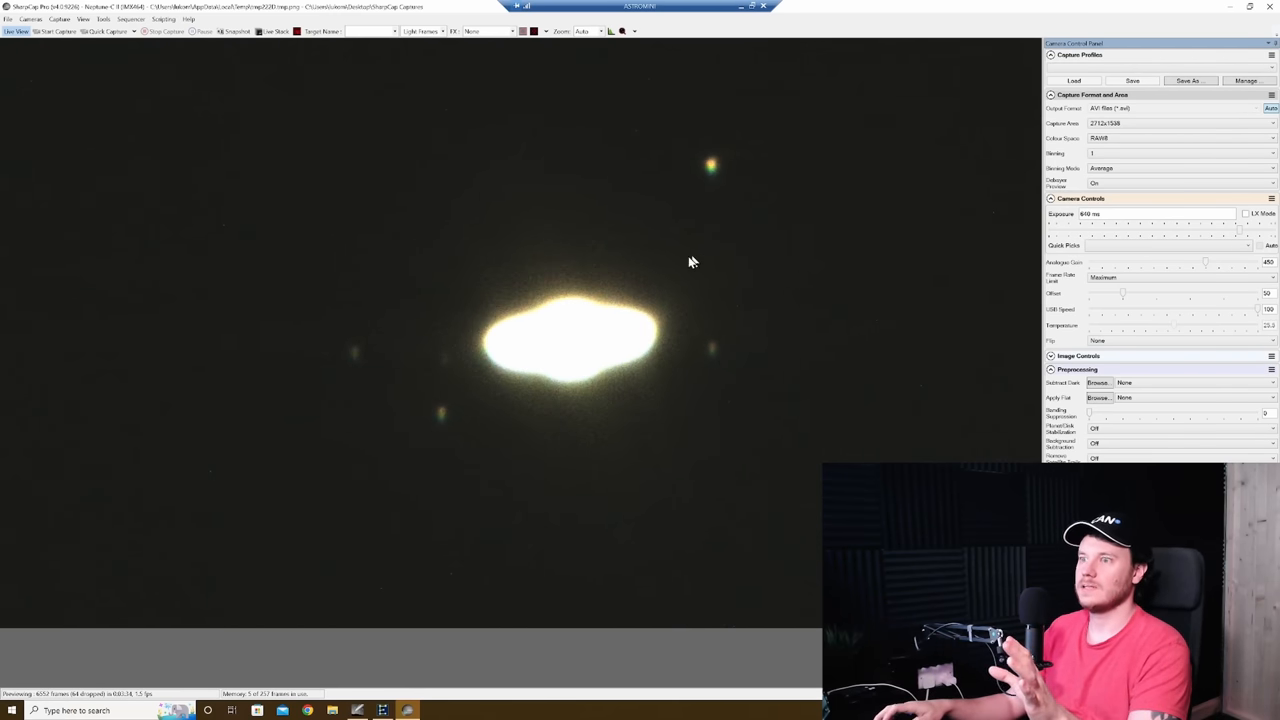
mouse_move(430, 423)
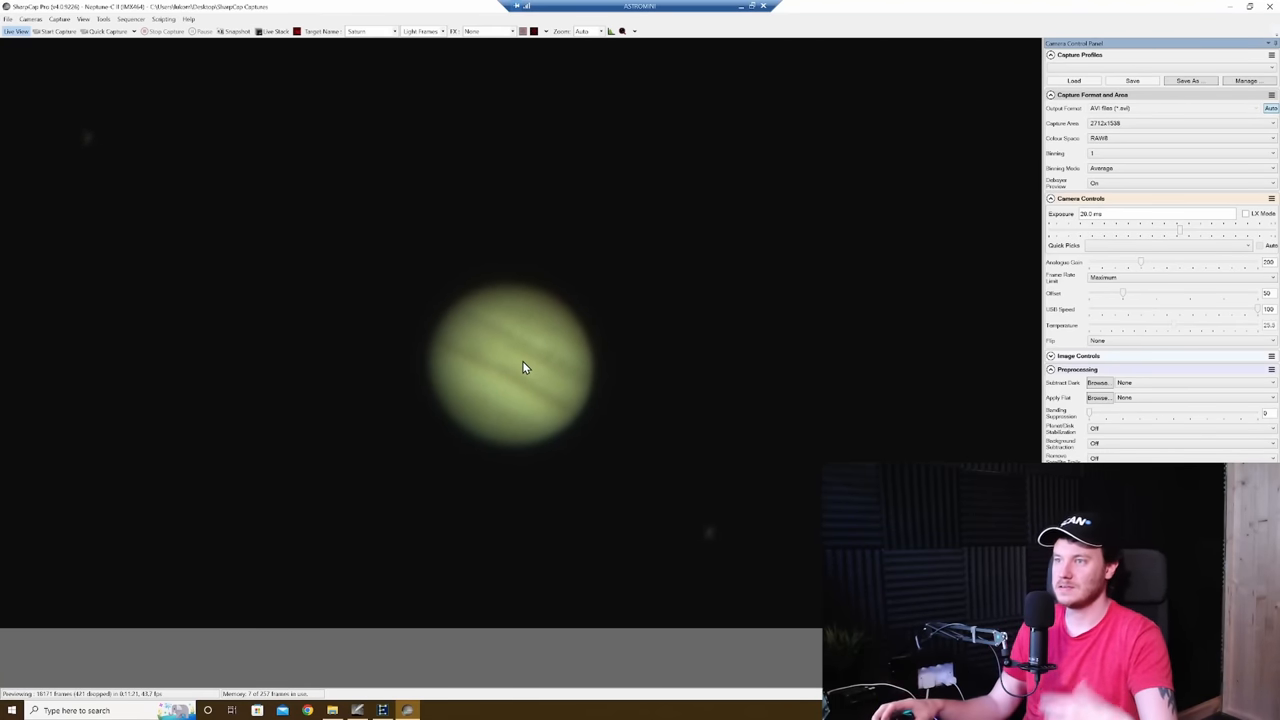
mouse_move(1007, 278)
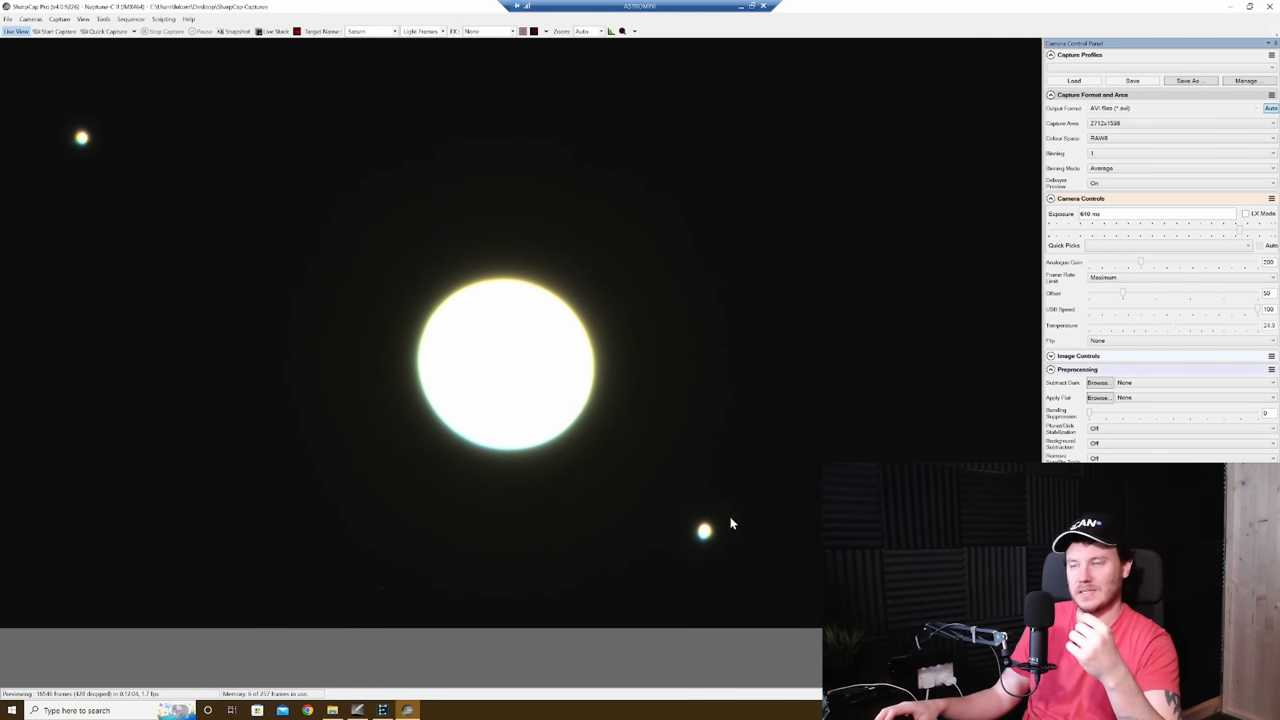
mouse_move(903, 409)
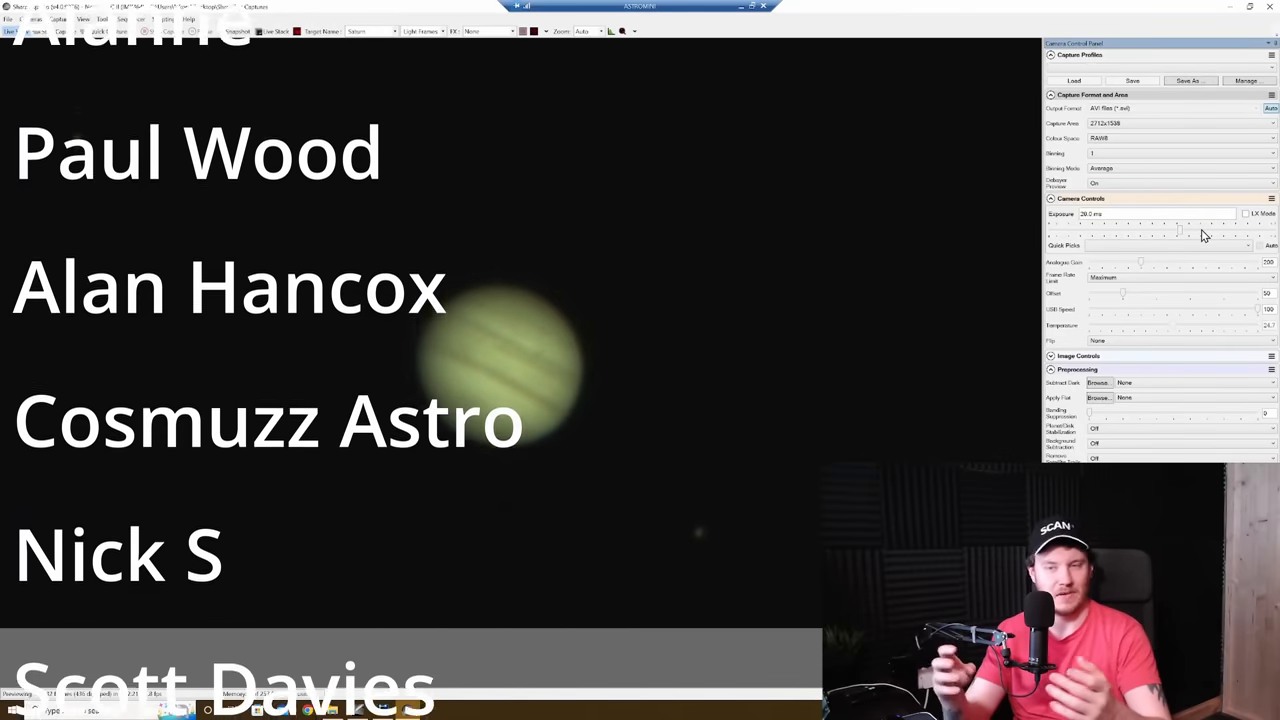
scroll("up", 3)
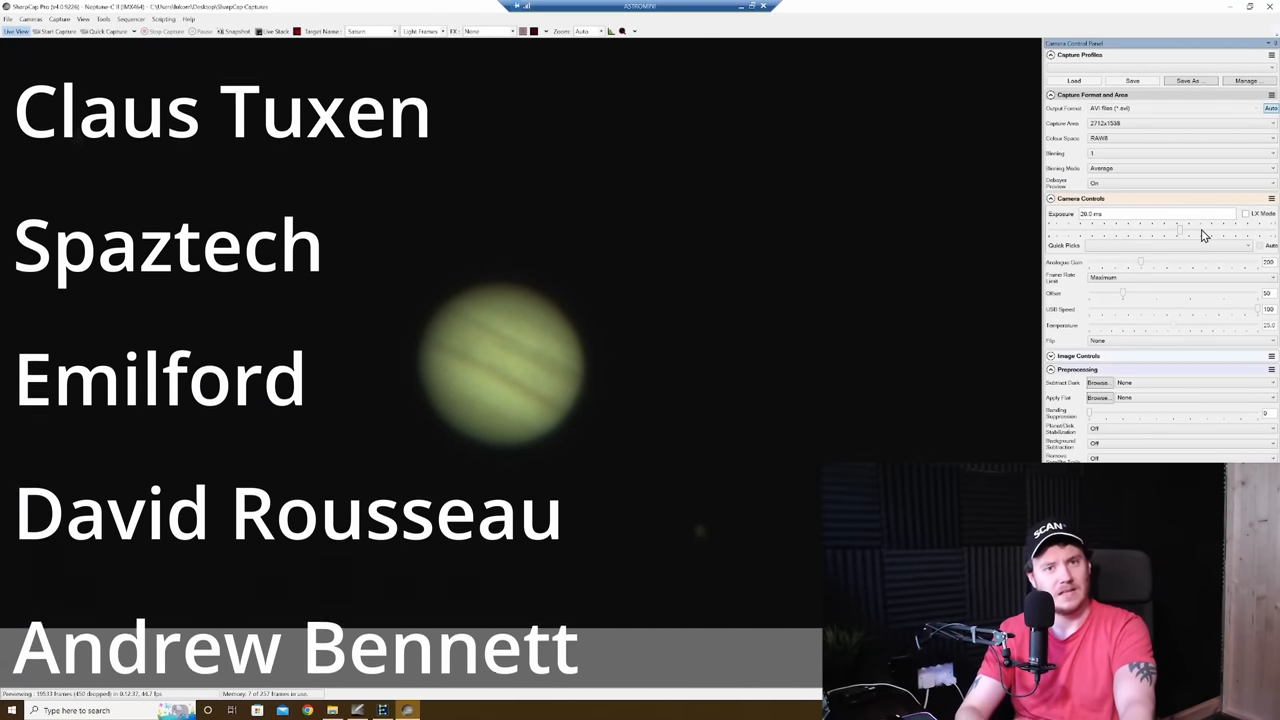
scroll("down", 3)
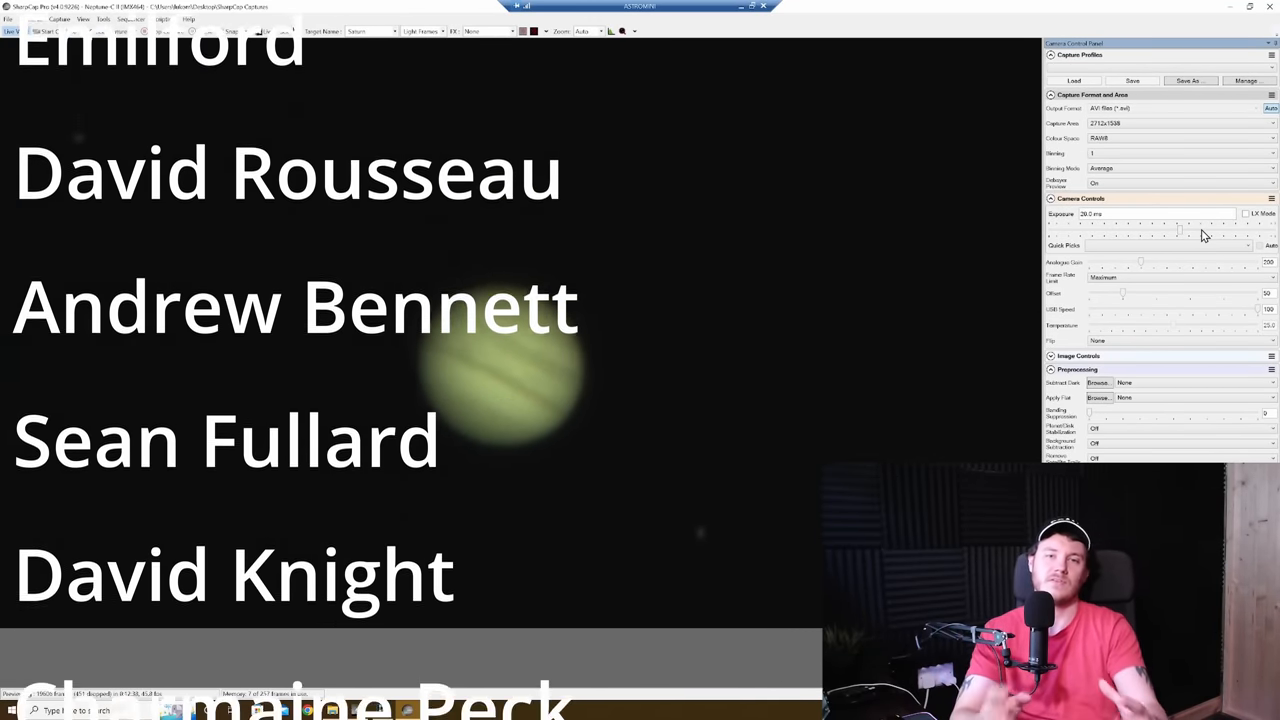